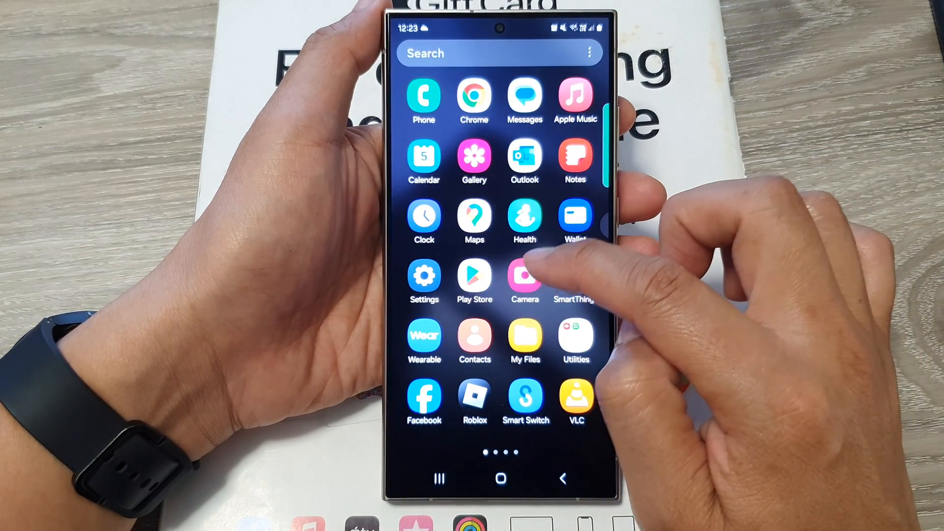
# Launch the Camera app and bring up its Camera settings page.
pyautogui.click(524, 277)
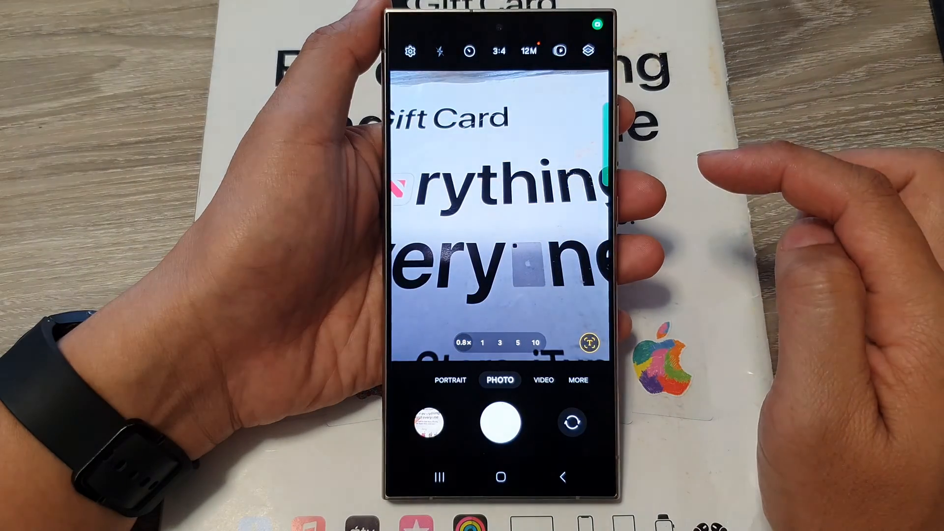
pyautogui.click(410, 50)
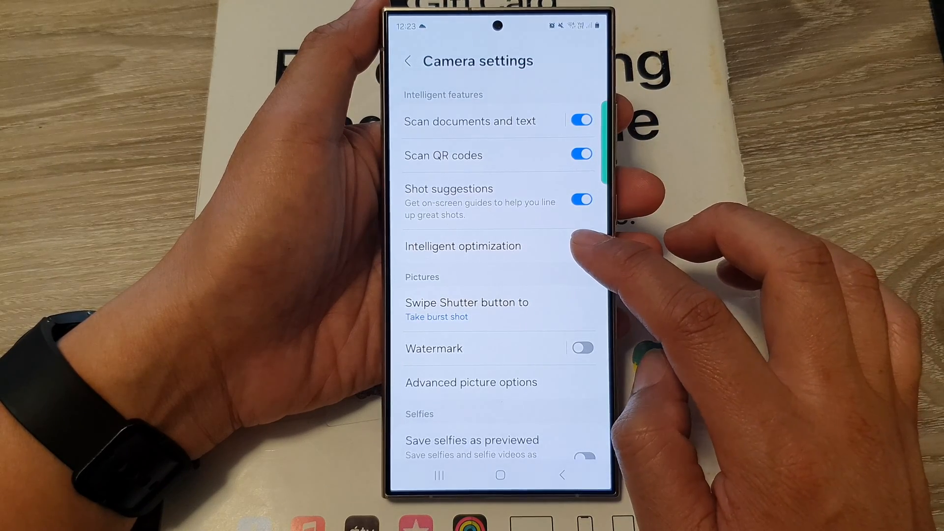
# Choose Minimum for Intelligent optimization and return to the viewfinder.
pyautogui.click(462, 246)
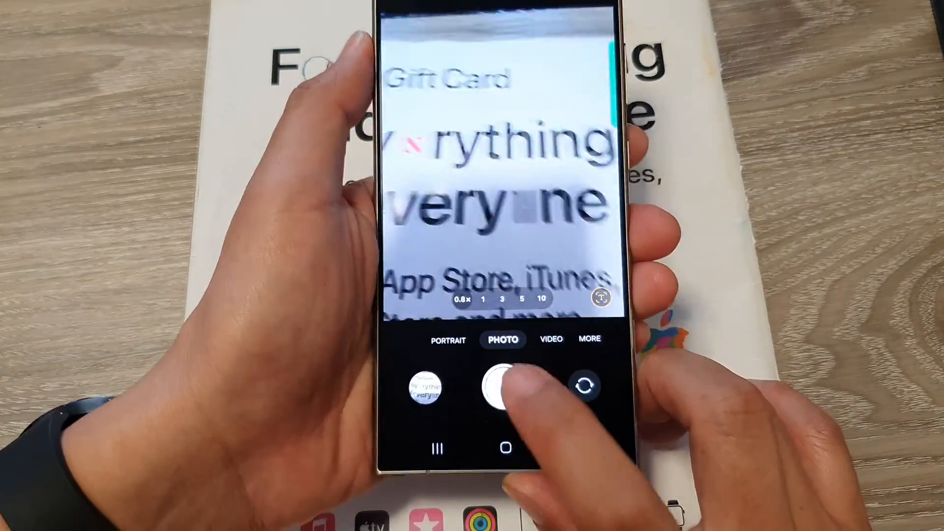
# Capture two quick shots of the gift card box with the shutter.
pyautogui.click(502, 387)
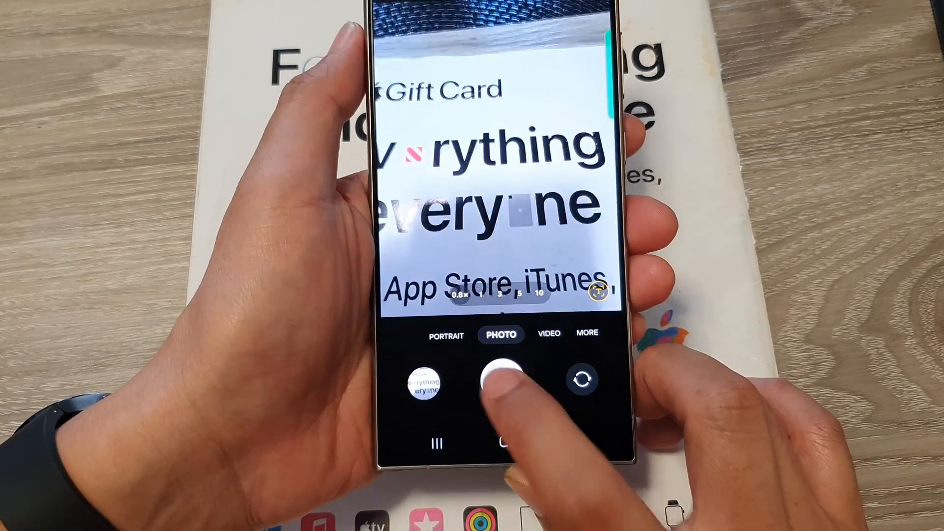
pyautogui.click(500, 380)
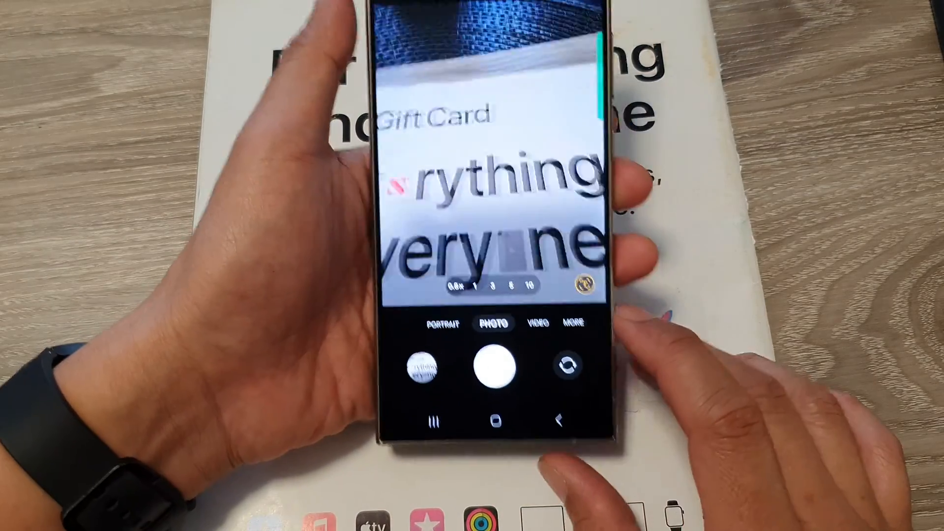